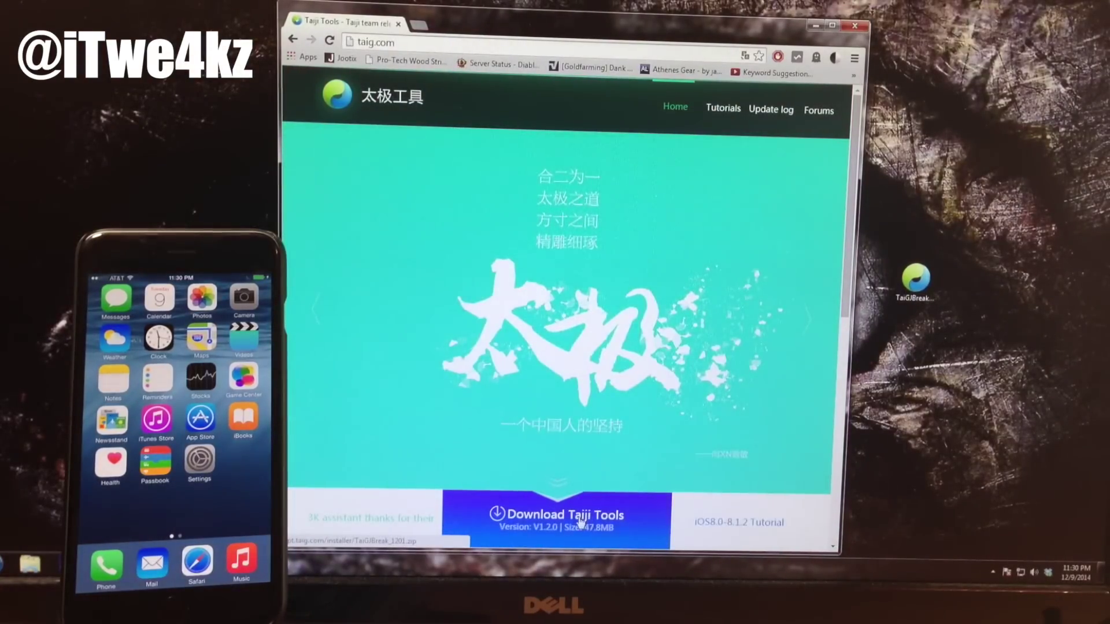
mouse_move(559, 374)
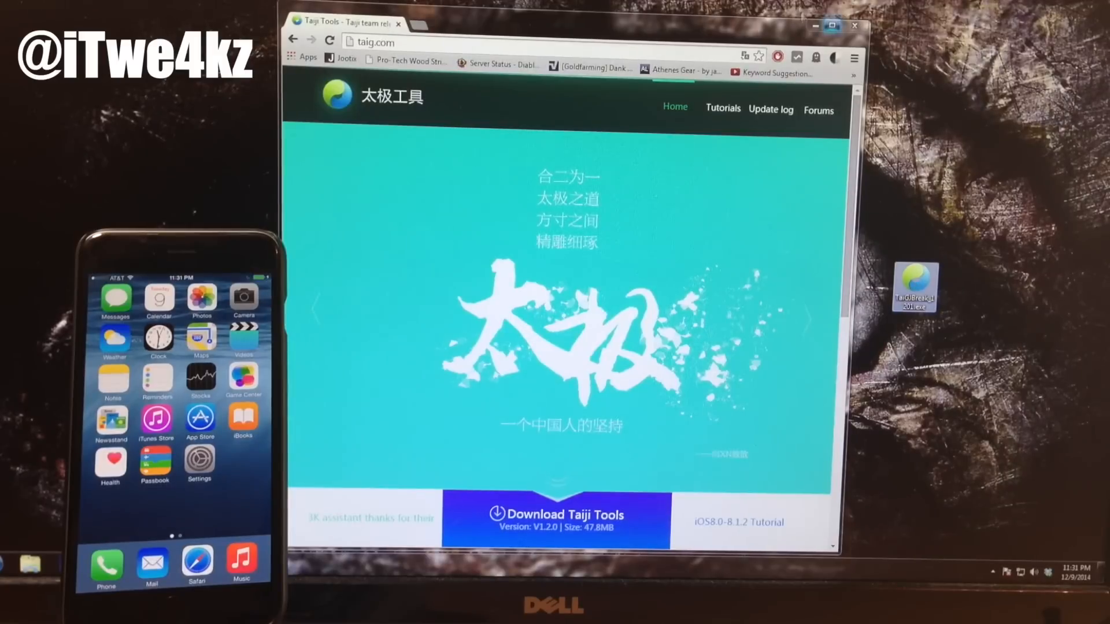
Launch TaiGJBreak and untick 3K Assistant so only Cydia installs with the jailbreak.
double_click(915, 283)
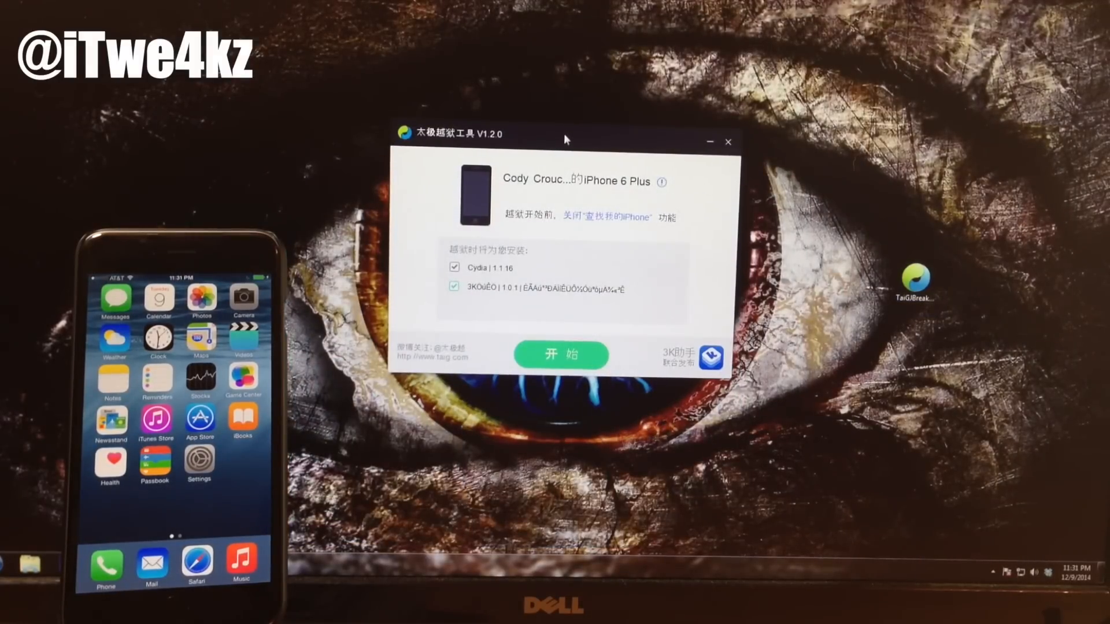
mouse_move(516, 191)
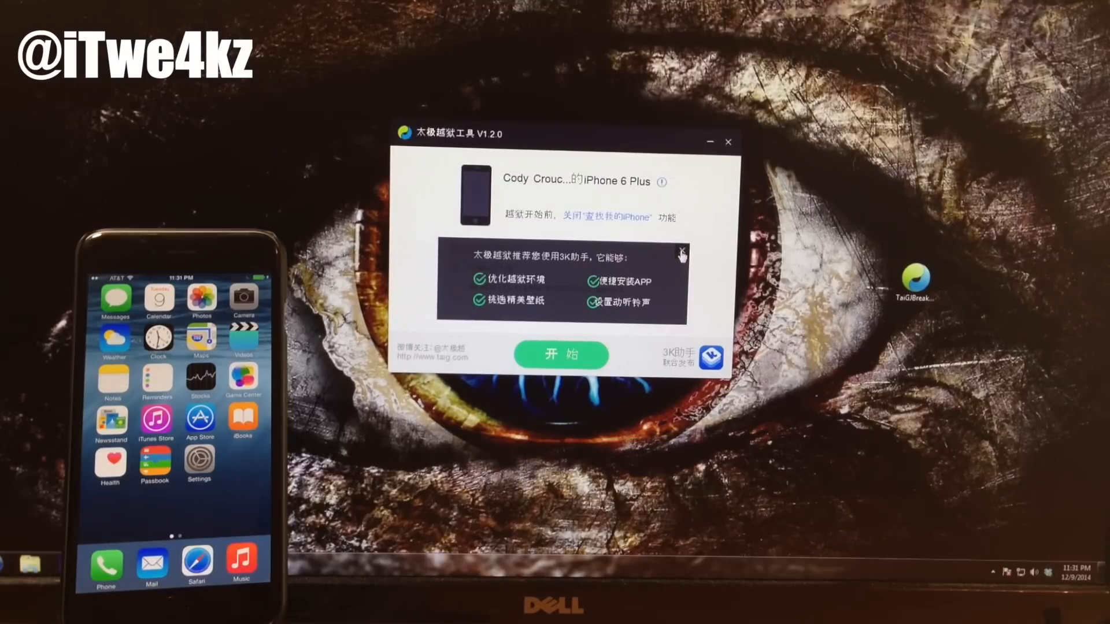
click(680, 254)
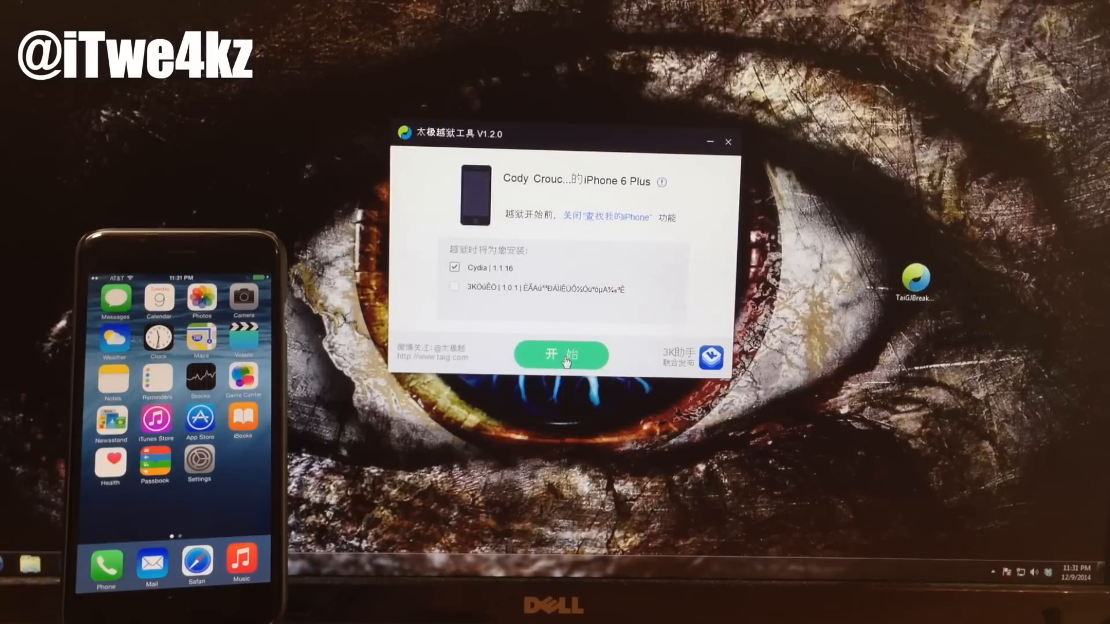
Start the jailbreak on the iPhone 6 Plus and close the 越狱成功 success message.
click(561, 354)
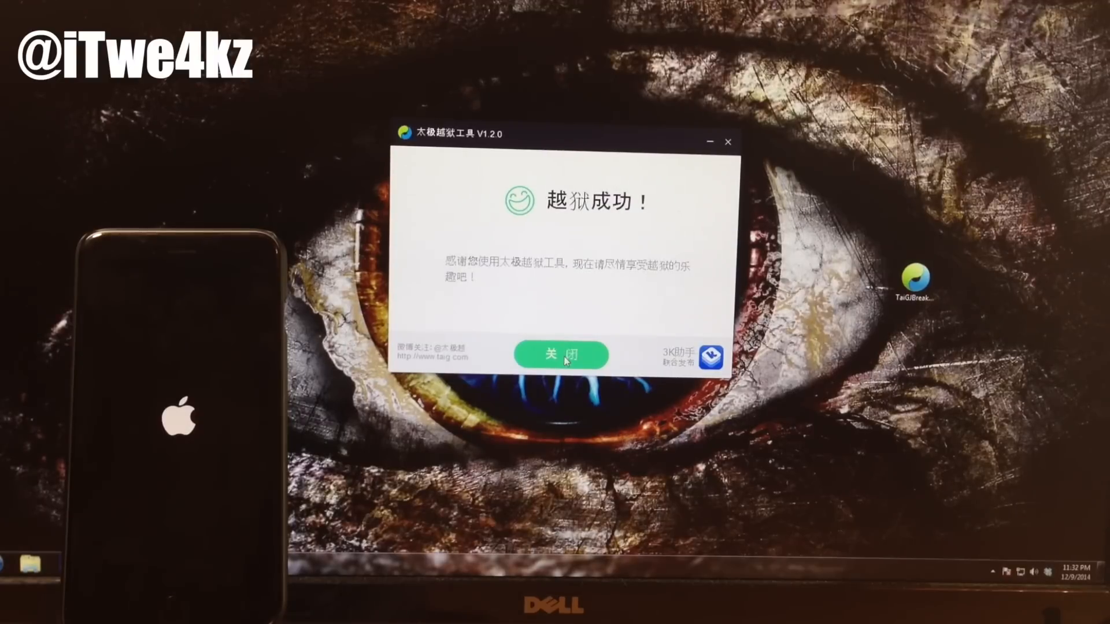
click(562, 353)
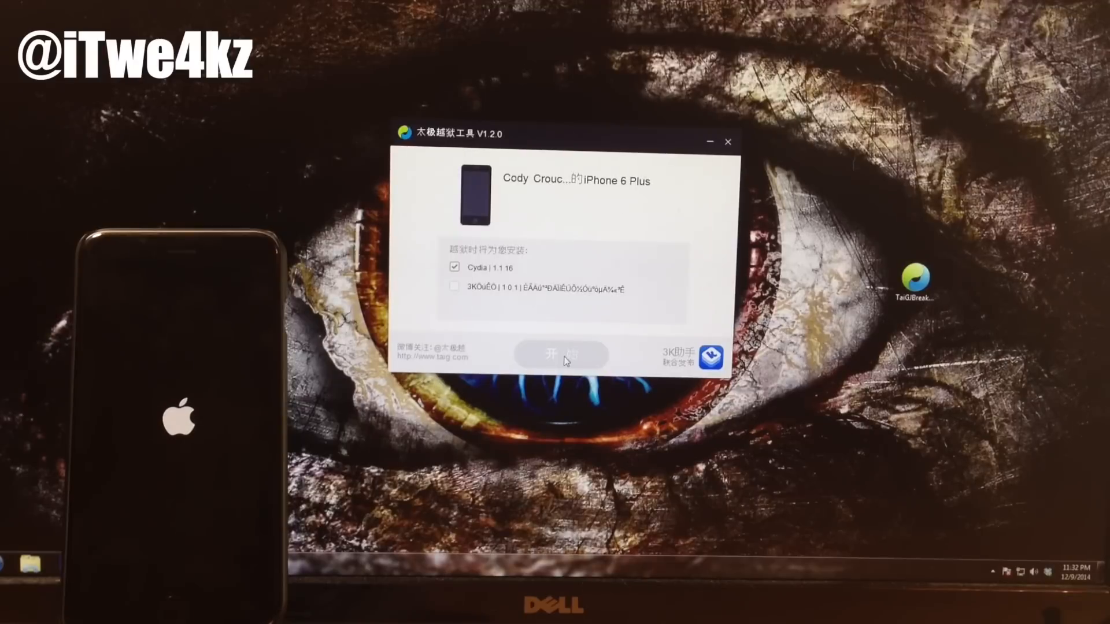